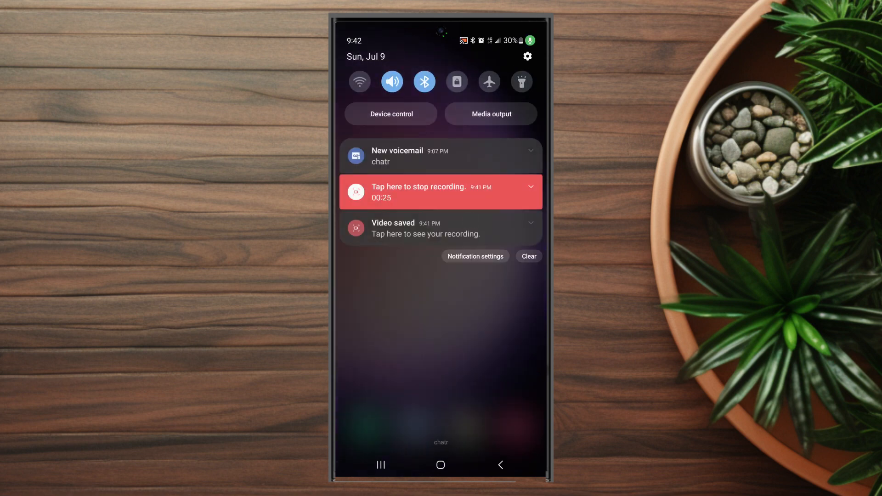
- Open Settings from the notification shade gear and scroll to the Display page
click(526, 56)
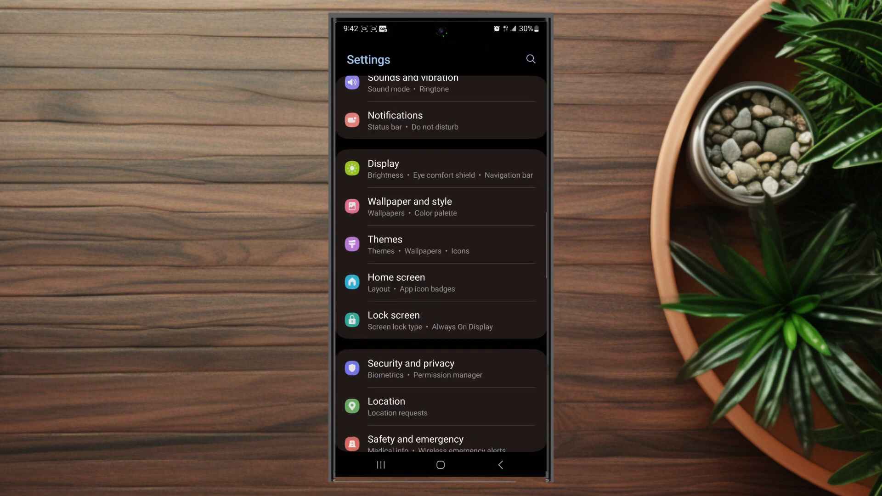
scroll(down, 3)
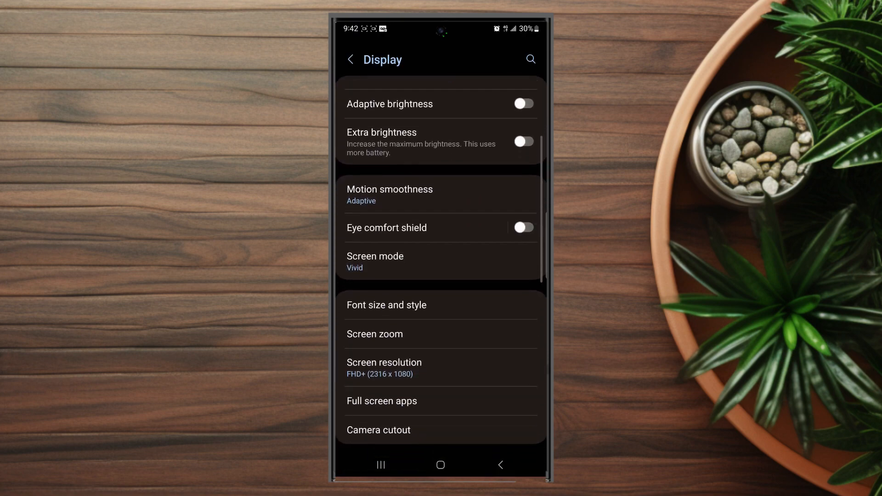
- Open Edge panels' Panels page listing Apps, Live messages and People
scroll(down, 3)
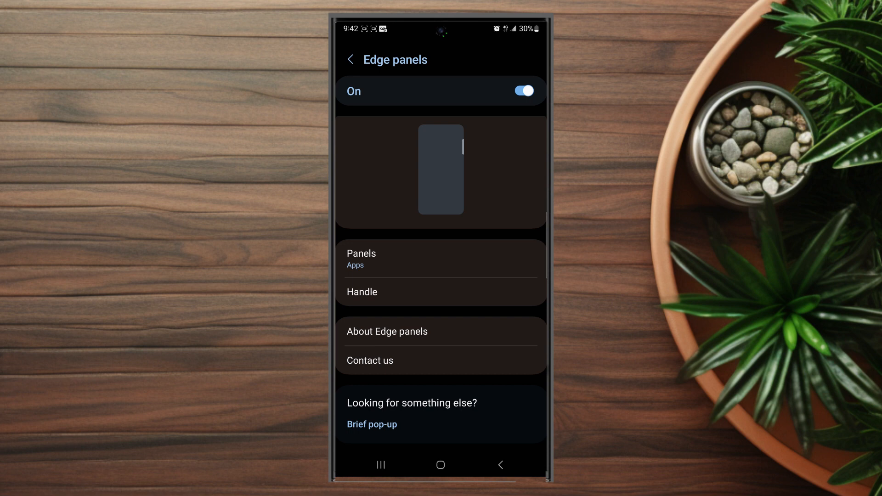
click(361, 258)
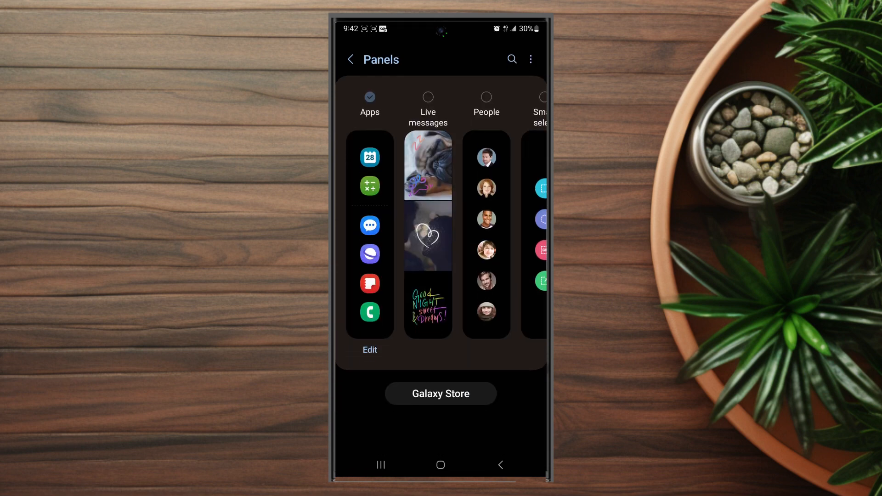